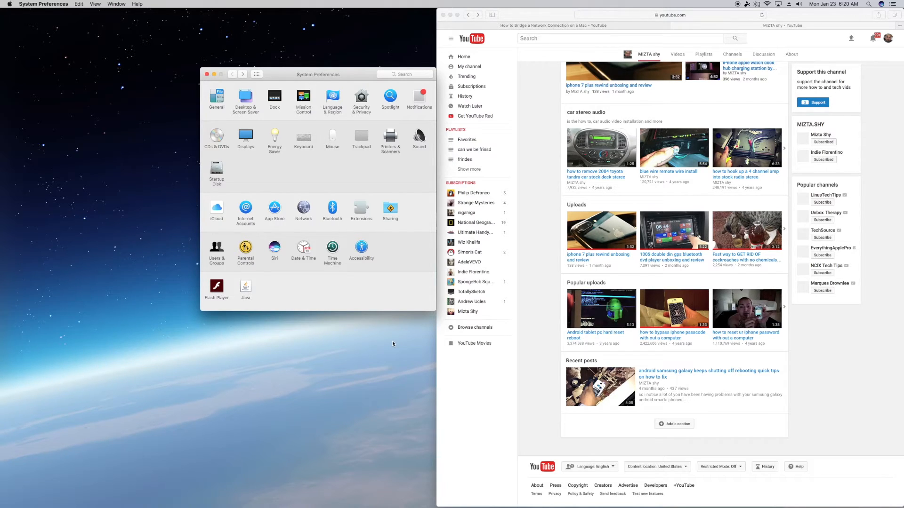
mouse_move(481, 485)
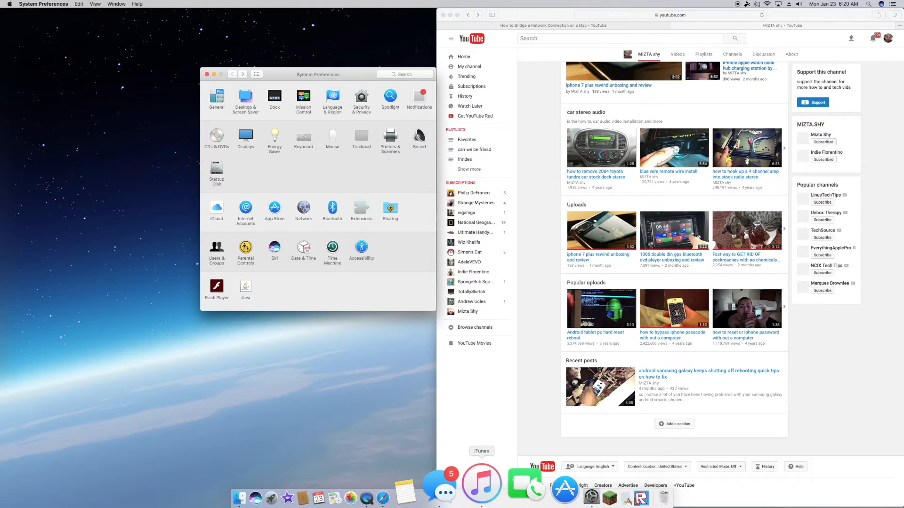
mouse_move(542, 484)
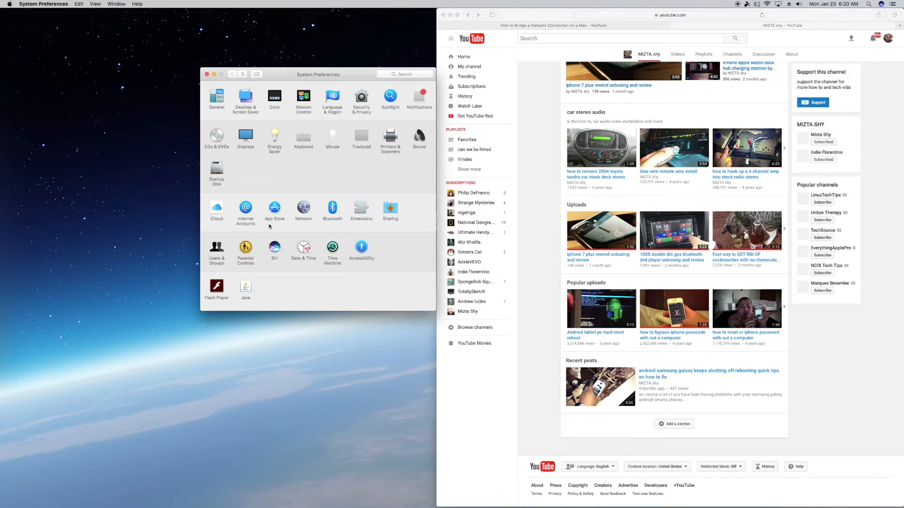
mouse_move(205, 216)
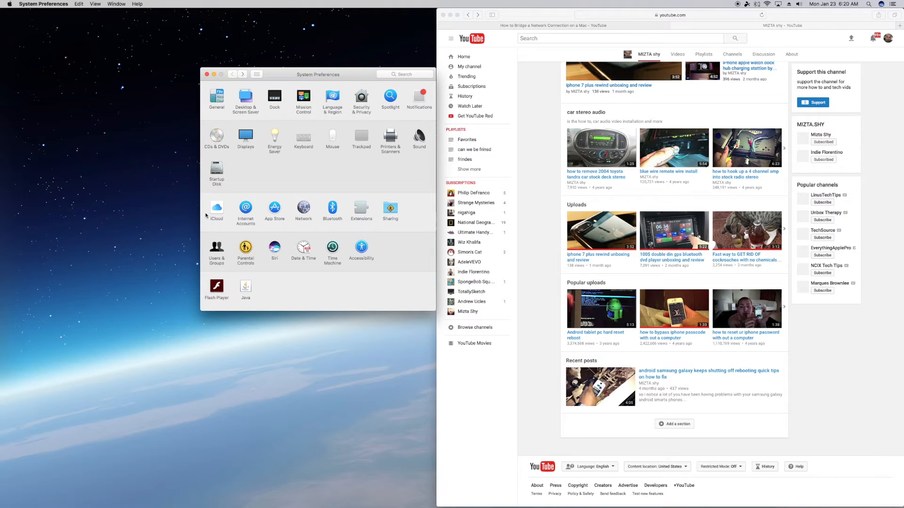
mouse_move(395, 212)
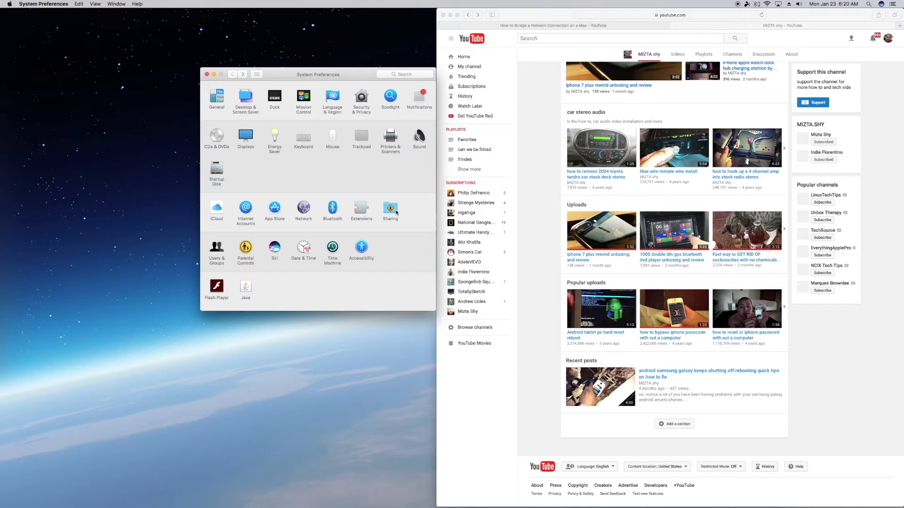
Open the Sharing pane showing Internet Sharing on, sharing Wi-Fi to computers over Ethernet
click(390, 209)
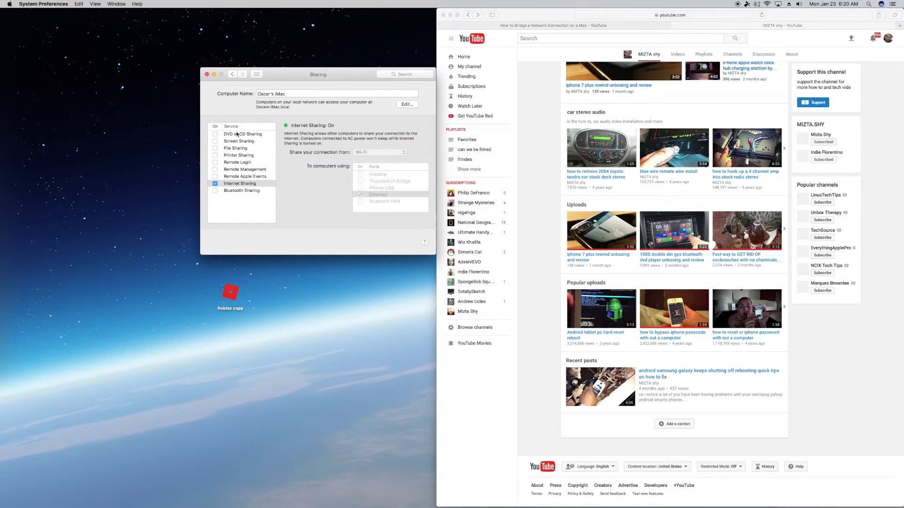
mouse_move(230, 190)
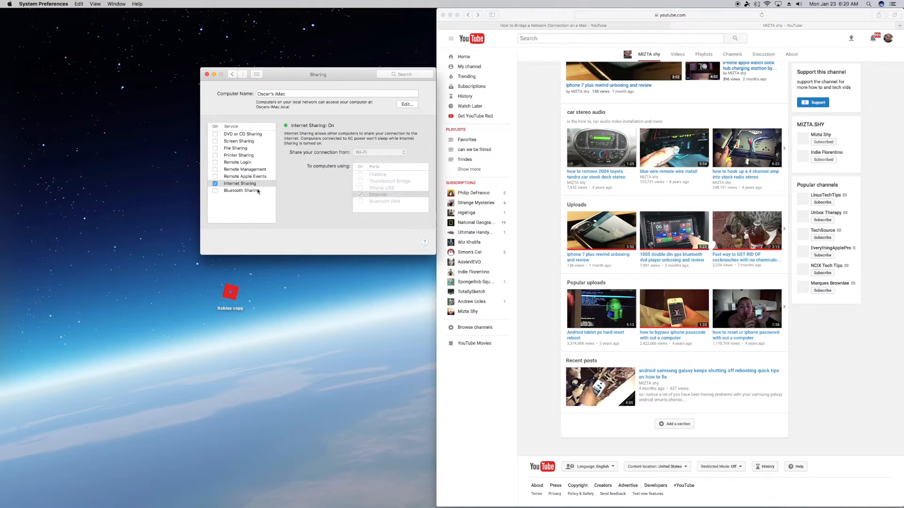
mouse_move(295, 161)
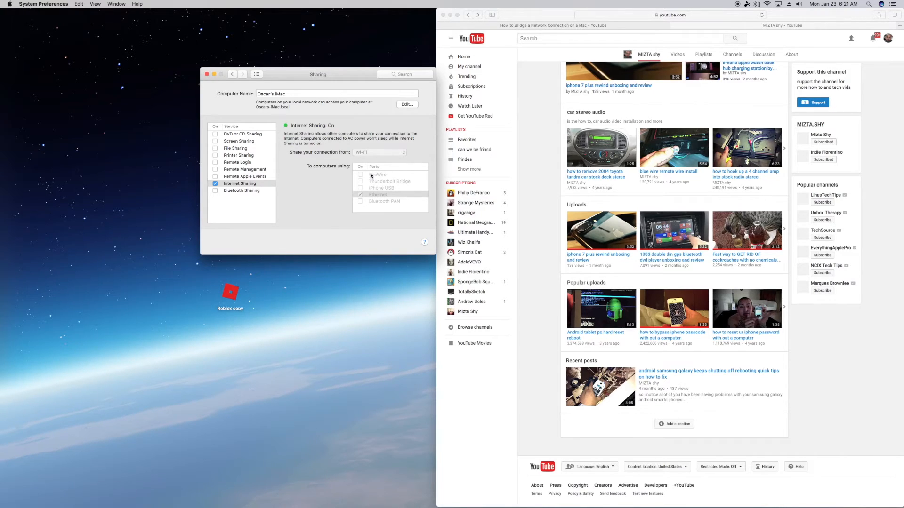
mouse_move(413, 182)
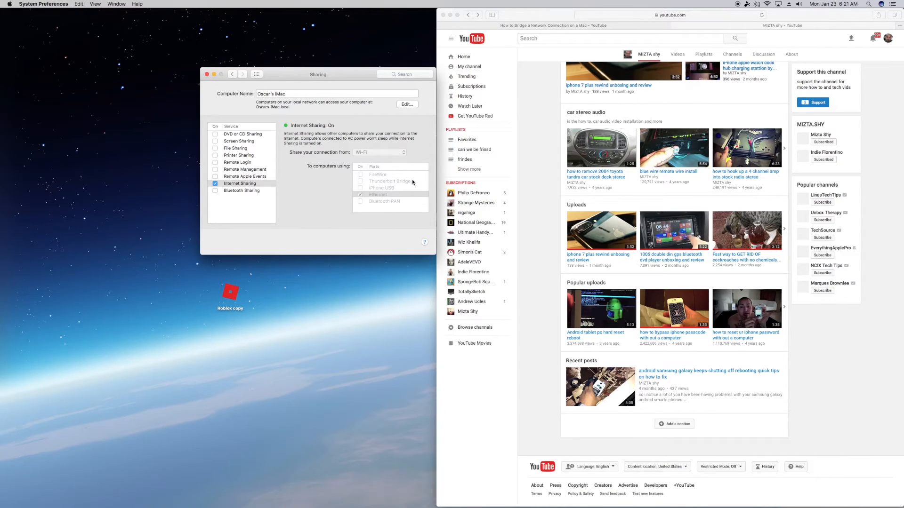
mouse_move(424, 191)
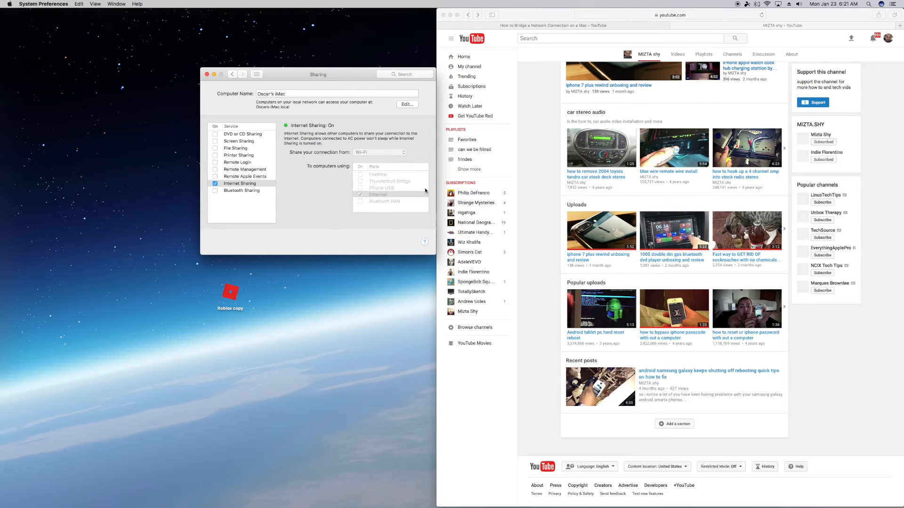
mouse_move(398, 200)
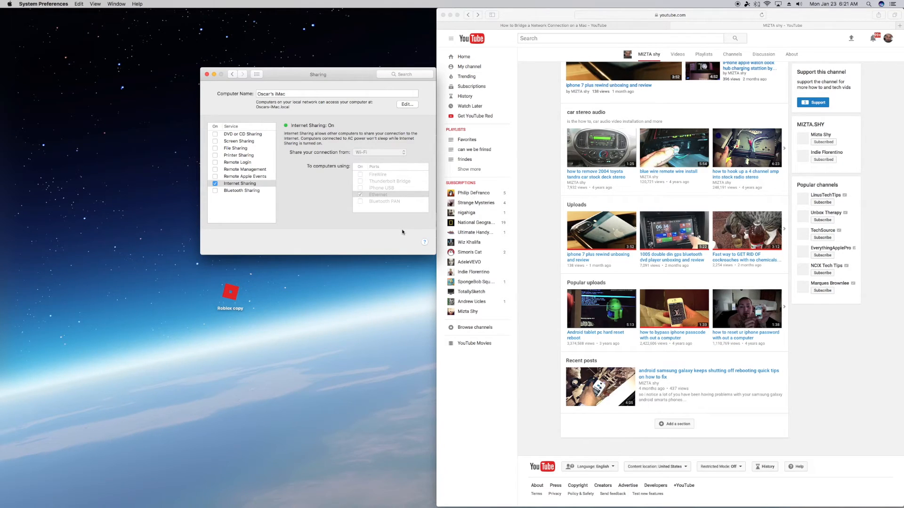
mouse_move(404, 236)
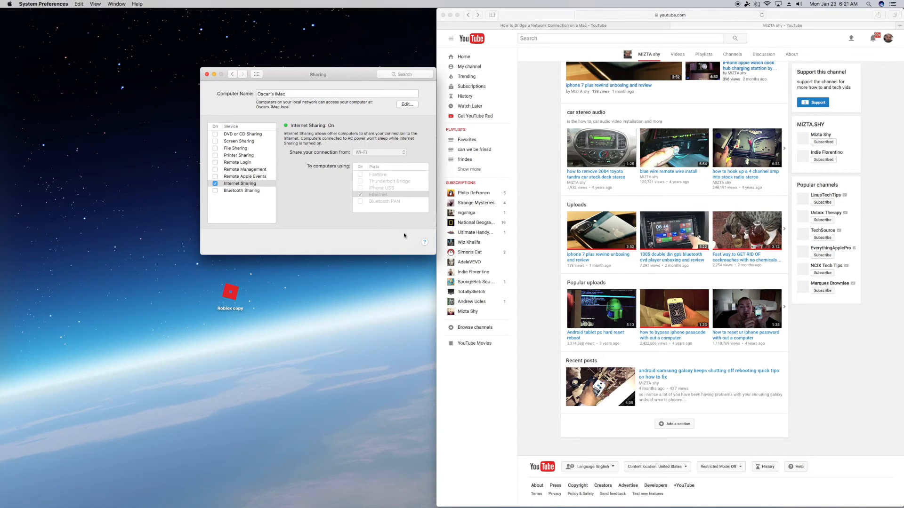
mouse_move(405, 218)
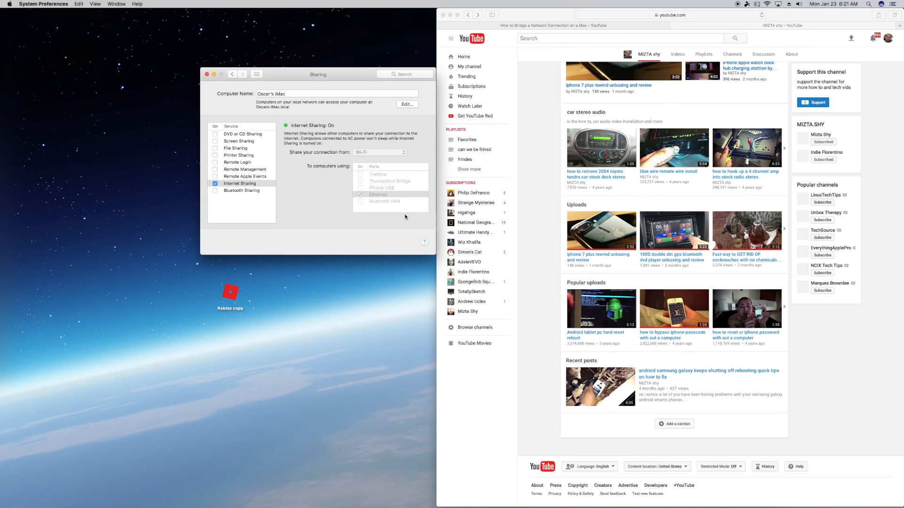
mouse_move(419, 227)
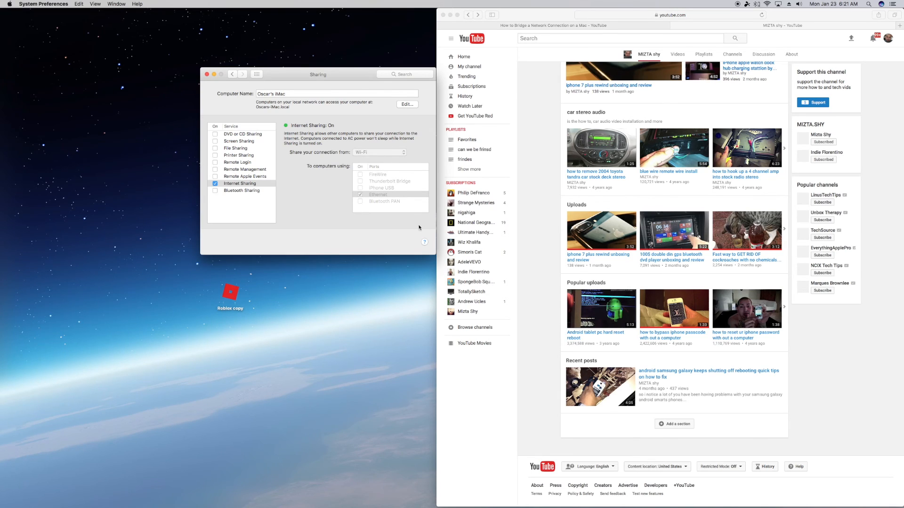
mouse_move(391, 237)
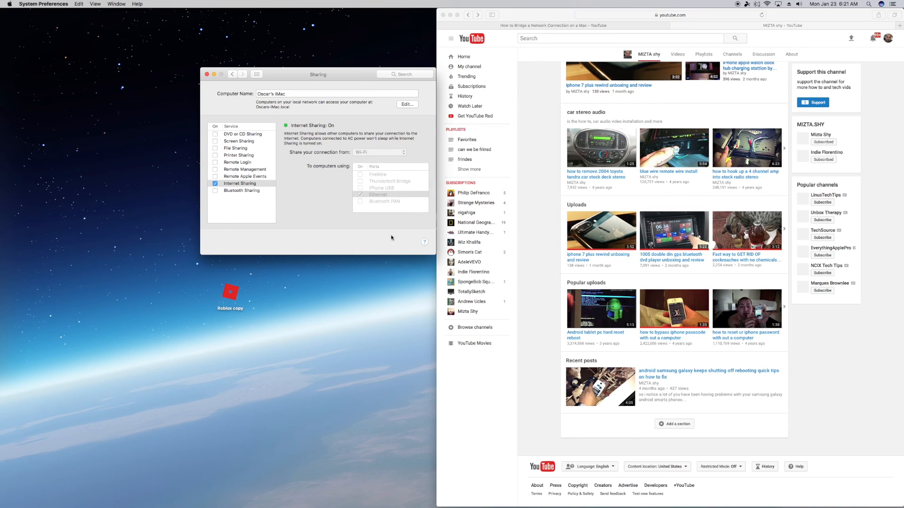
mouse_move(400, 259)
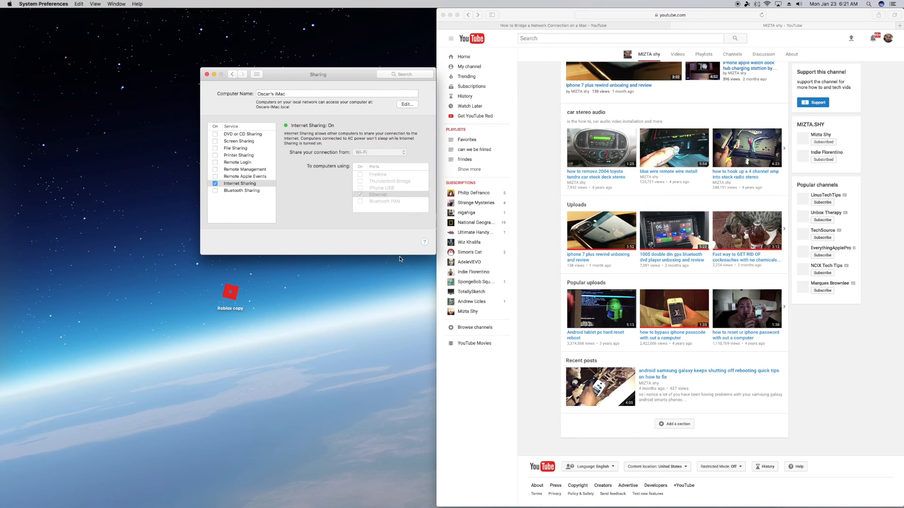
mouse_move(414, 211)
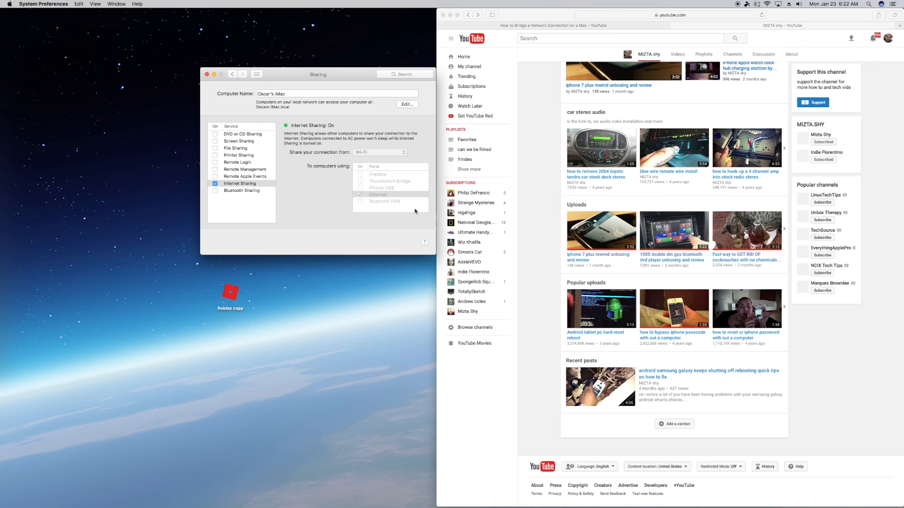